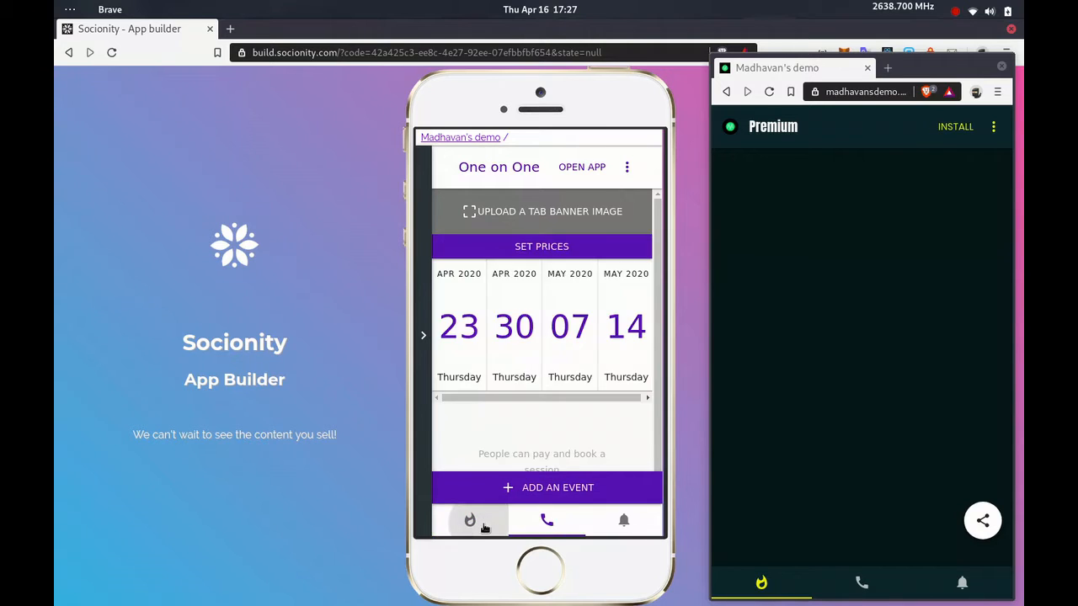
# - Show the Premium tab, then open the Add a Tab screen
pyautogui.click(470, 520)
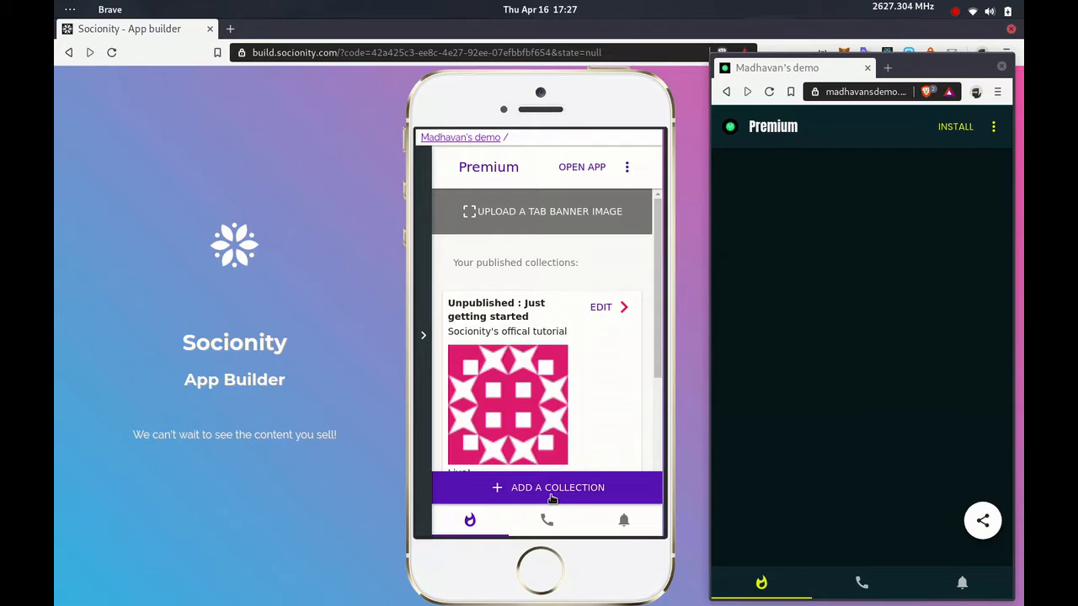
pyautogui.moveTo(663, 532)
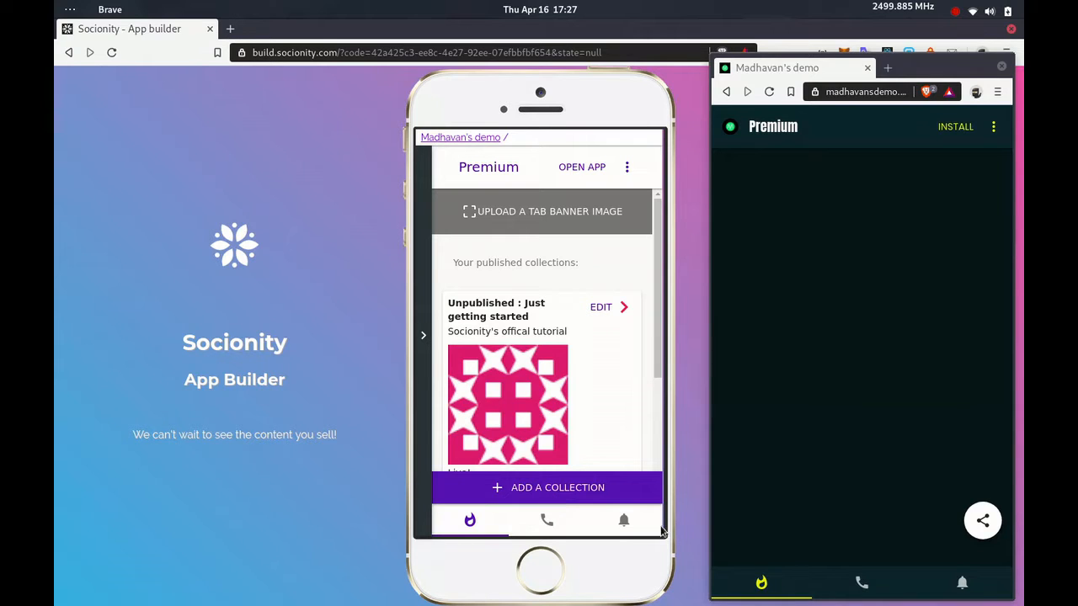
pyautogui.moveTo(420, 331)
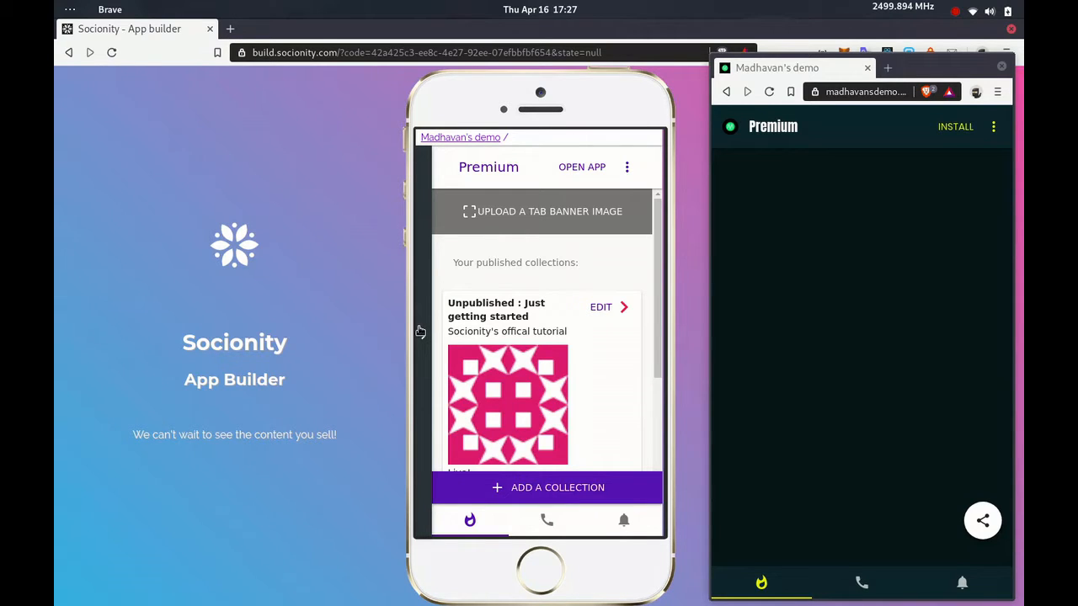
pyautogui.click(547, 487)
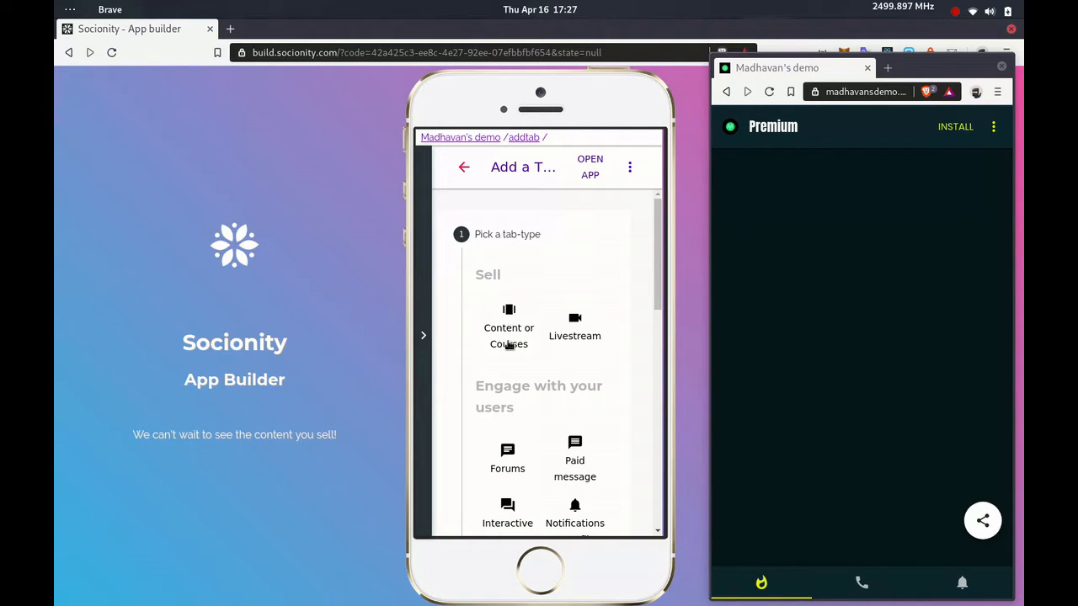
pyautogui.moveTo(484, 175)
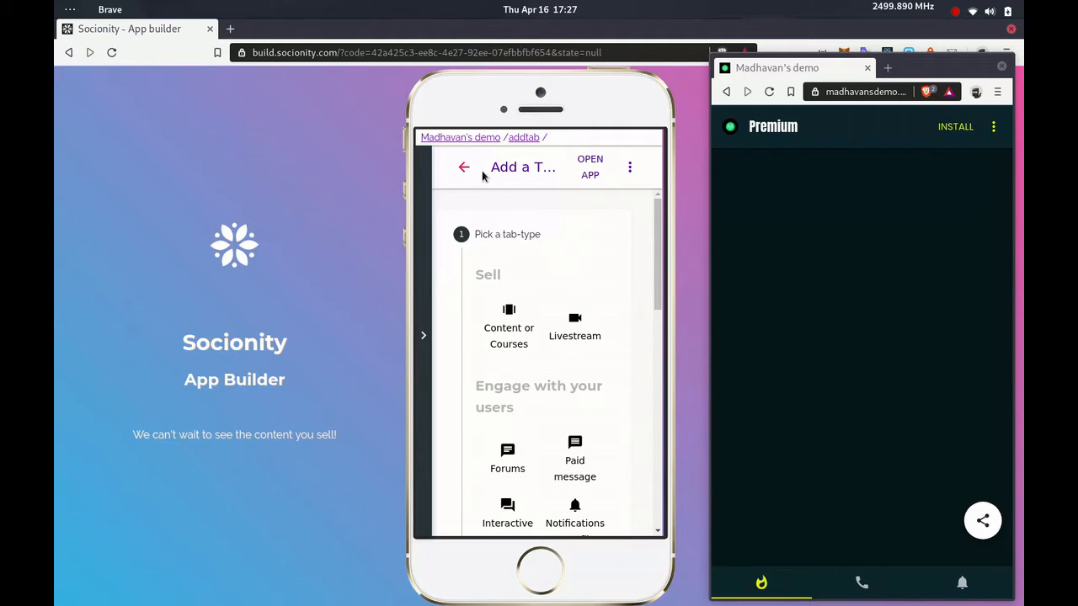
pyautogui.moveTo(461, 207)
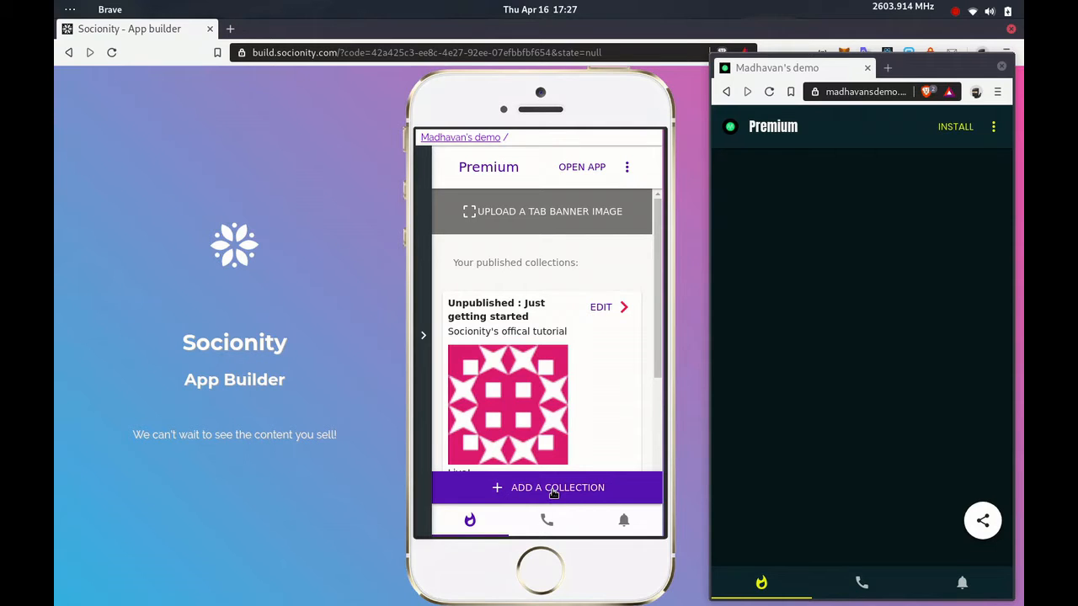
# - Add a collection named 'Livestreaming' described 'My live stream'
pyautogui.click(548, 487)
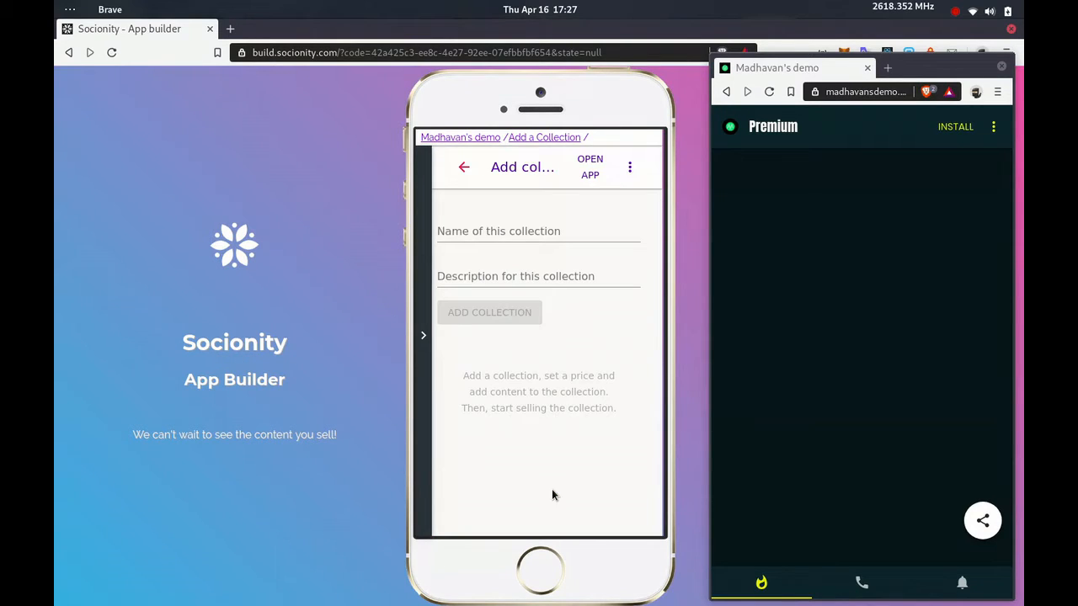
pyautogui.write('Livestreamin')
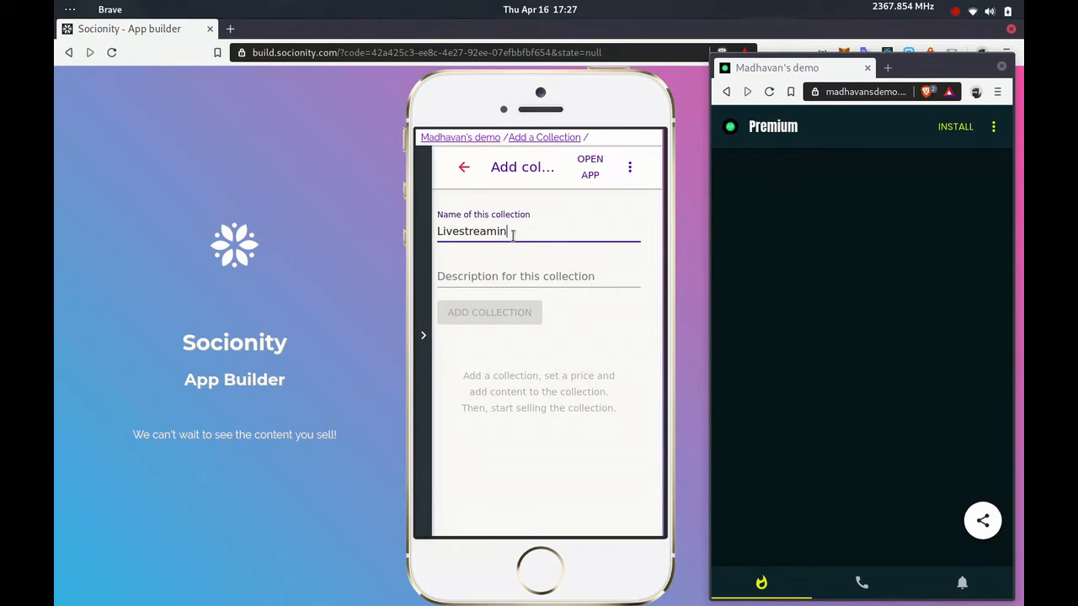
pyautogui.write('My live stream')
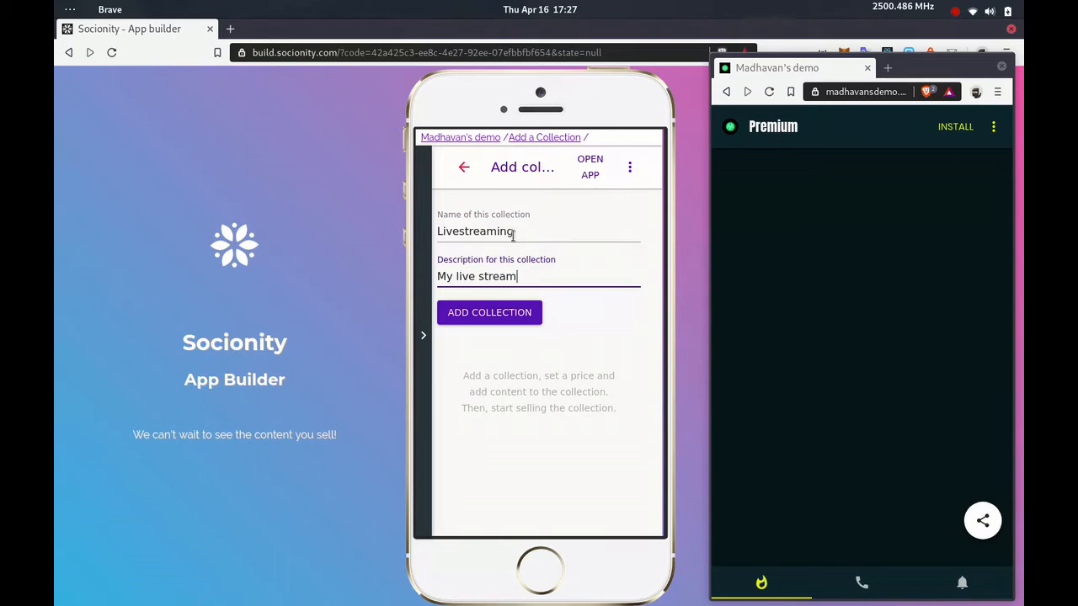
pyautogui.click(489, 313)
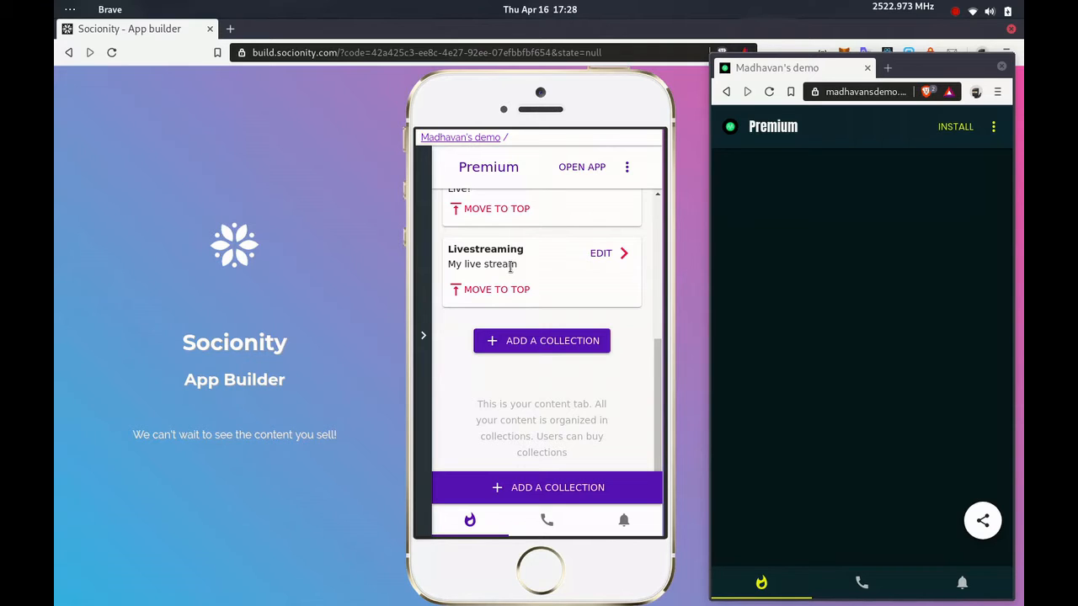
pyautogui.moveTo(565, 269)
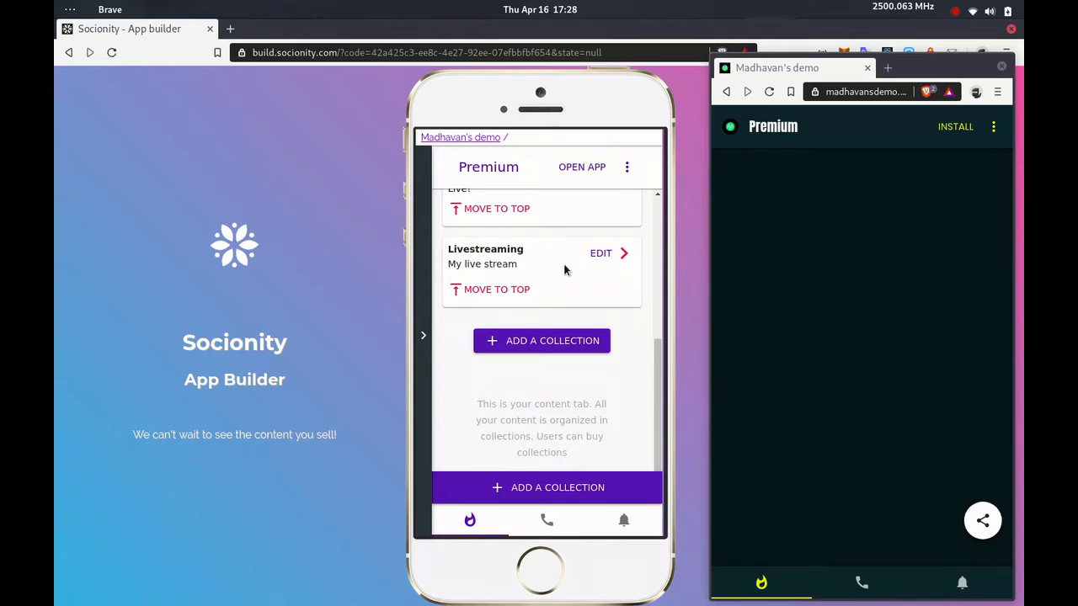
# - Edit the Livestreaming collection and choose Live Video from the content types
pyautogui.click(601, 252)
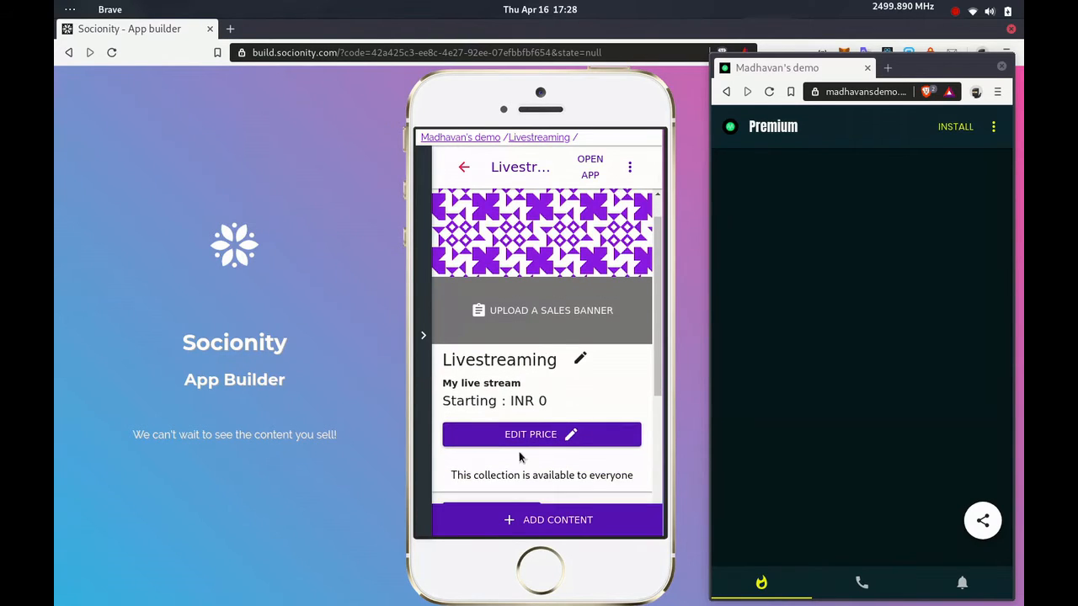
pyautogui.click(547, 519)
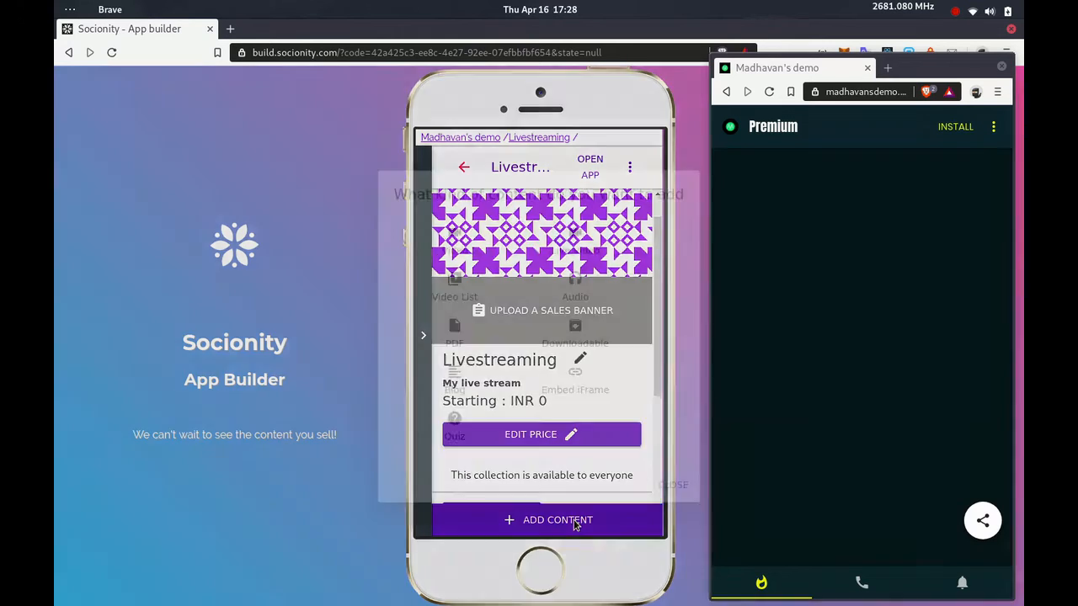
pyautogui.click(548, 520)
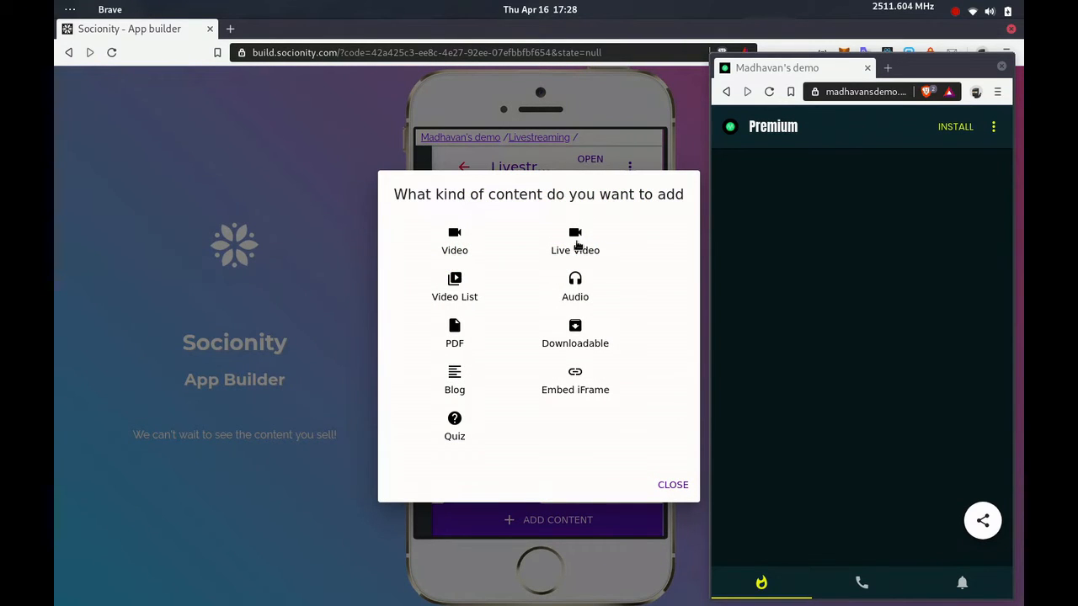
pyautogui.click(575, 242)
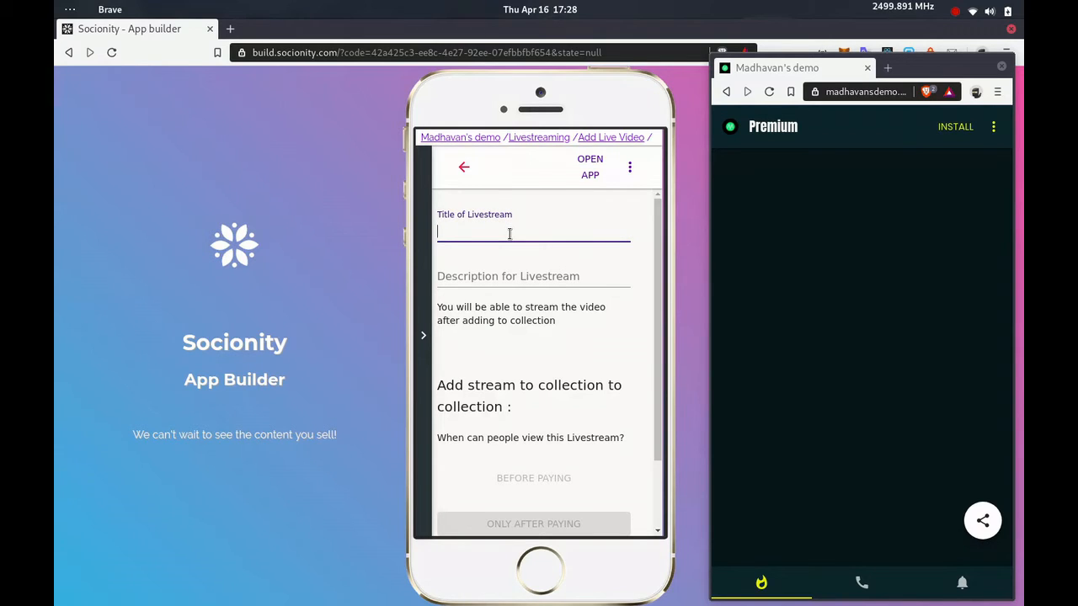
# - Submit live video 'Live', described 'Everyday at 7pm', viewable only after paying
pyautogui.write('Li')
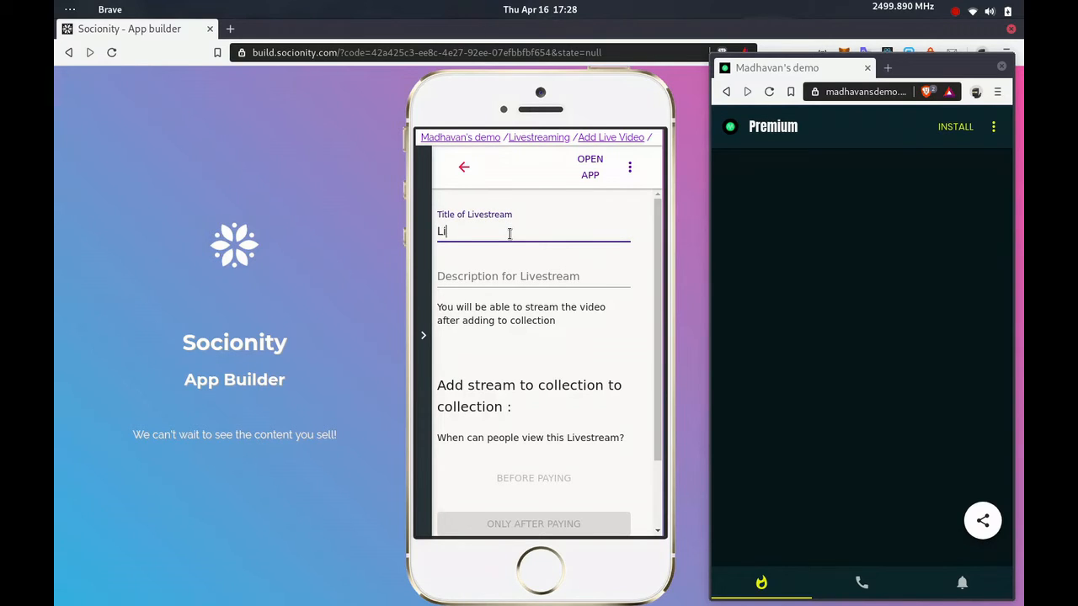
pyautogui.write('Everyday at 7')
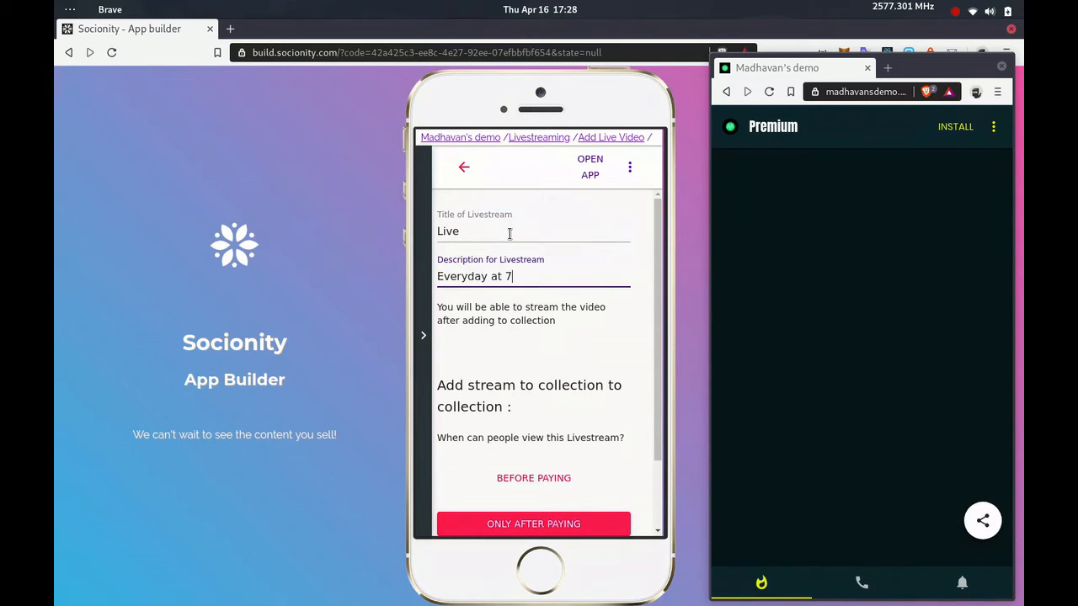
pyautogui.write('pm')
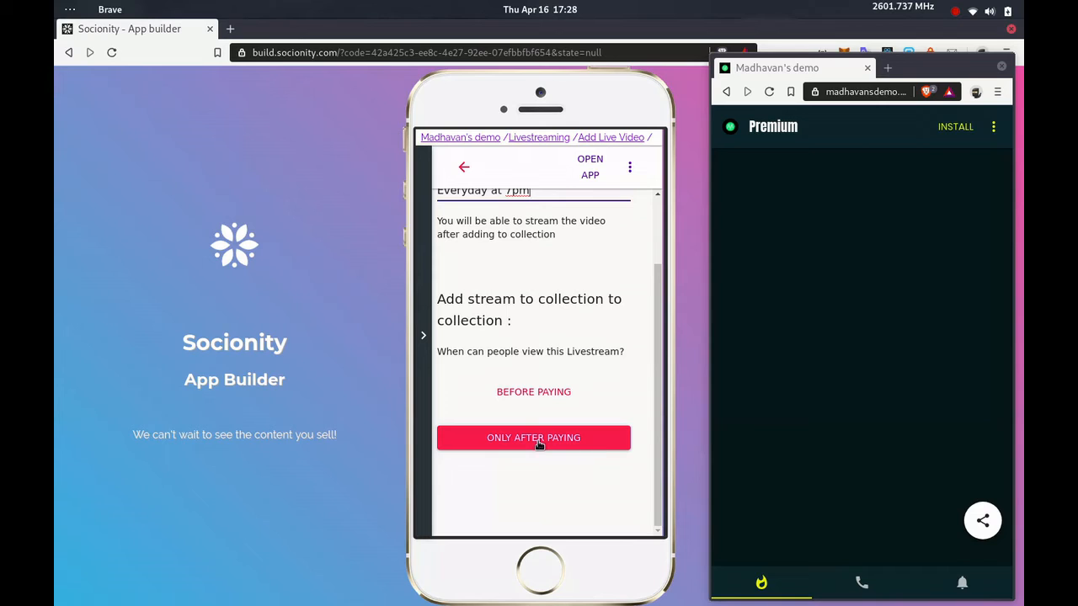
pyautogui.click(534, 438)
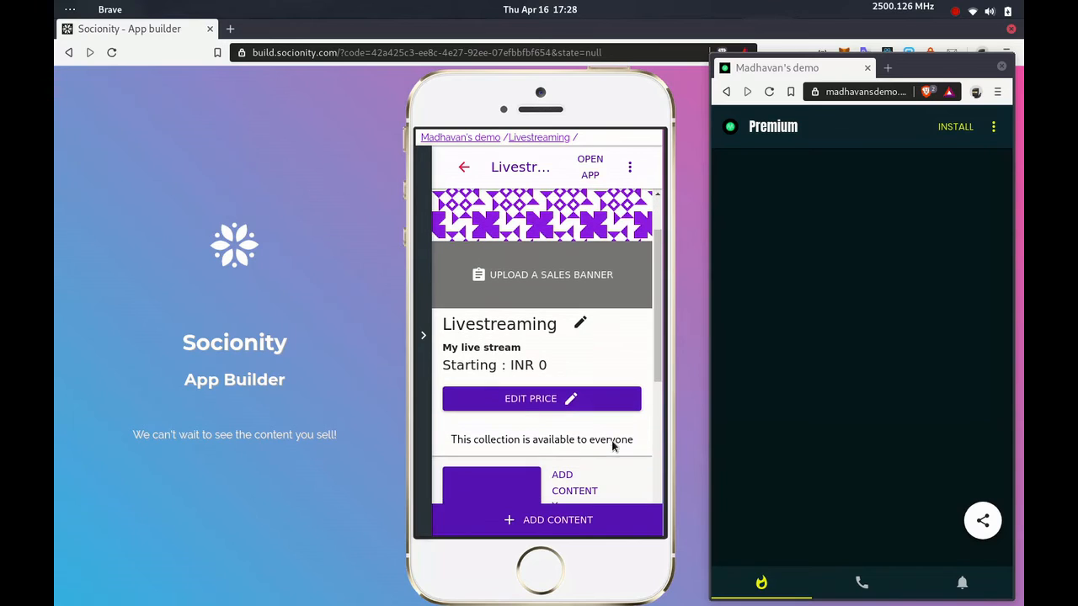
pyautogui.moveTo(596, 248)
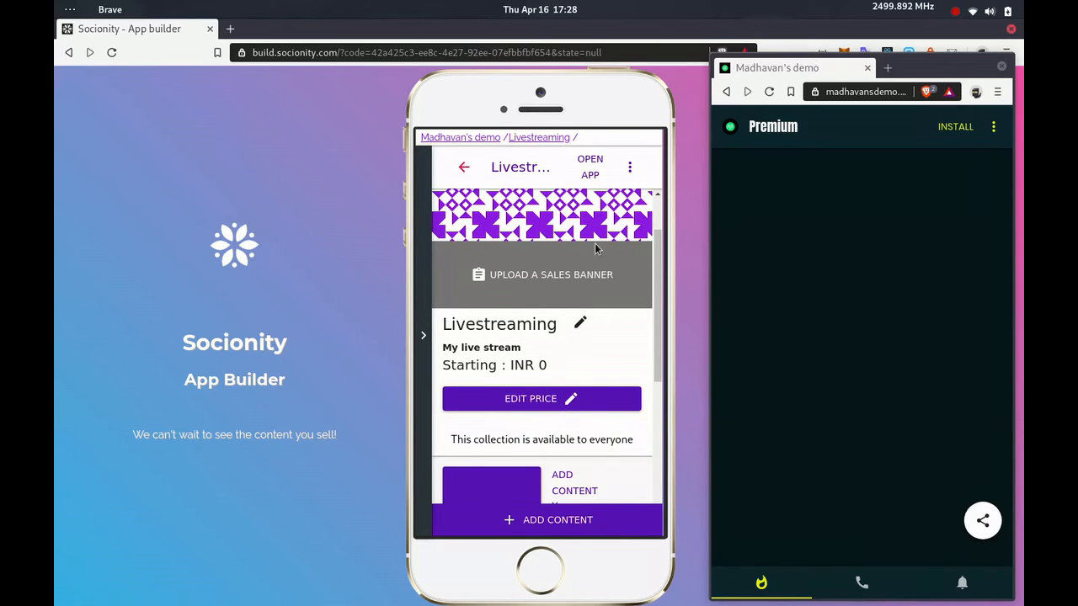
pyautogui.scroll(-3)
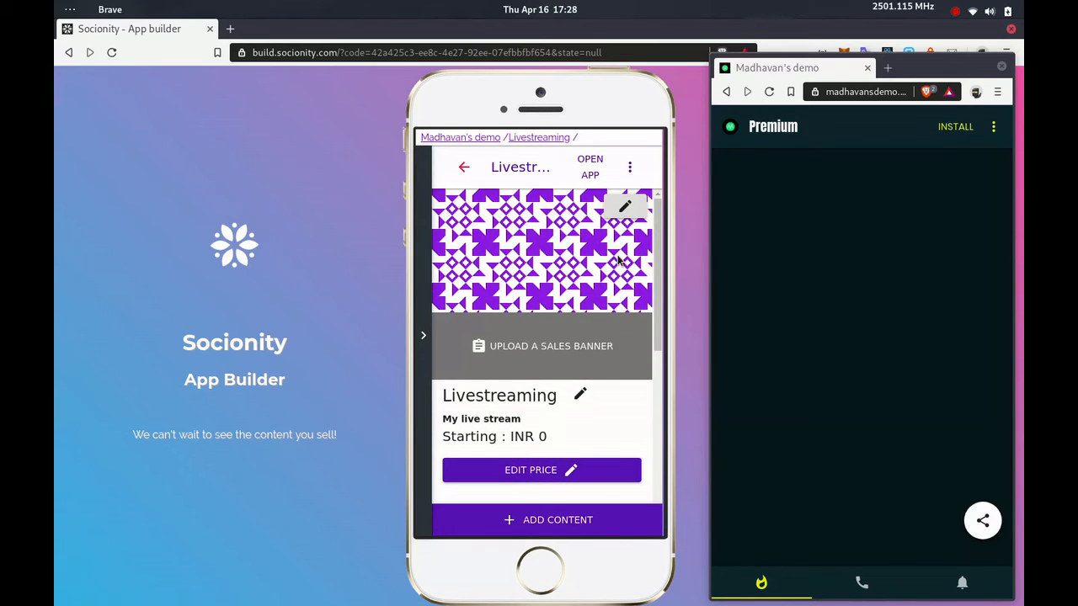
pyautogui.scroll(-3)
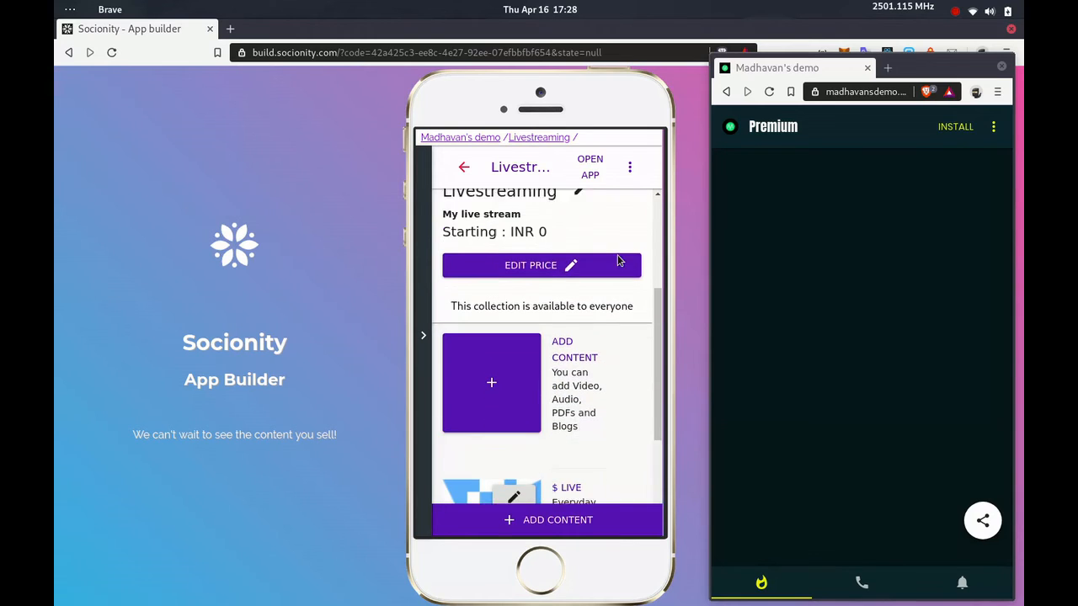
pyautogui.scroll(-3)
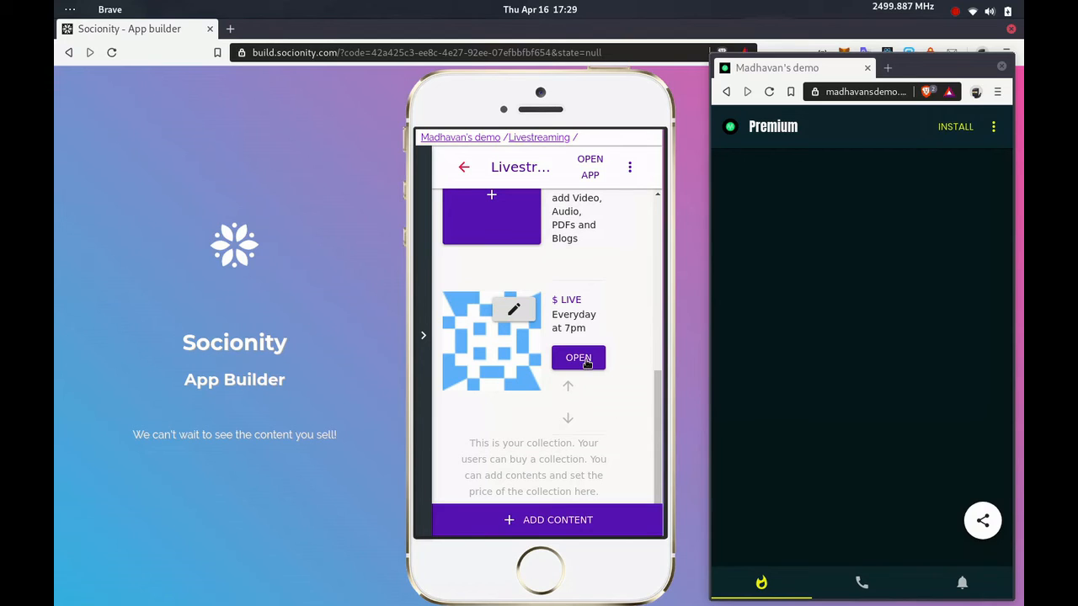
# - Open the Live item and start a stream with Video as the source
pyautogui.click(579, 357)
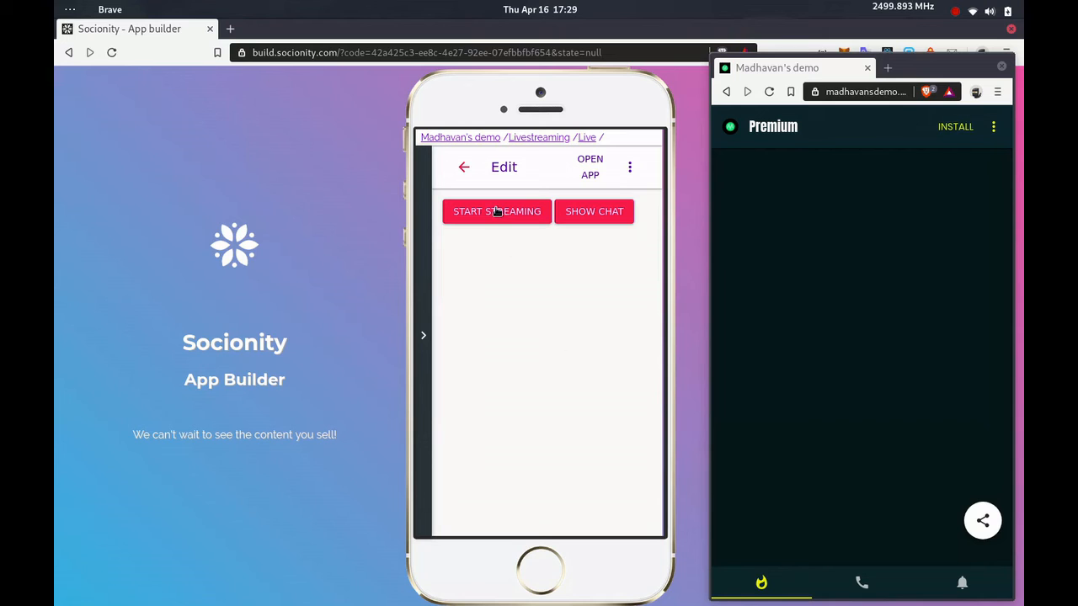
pyautogui.click(497, 211)
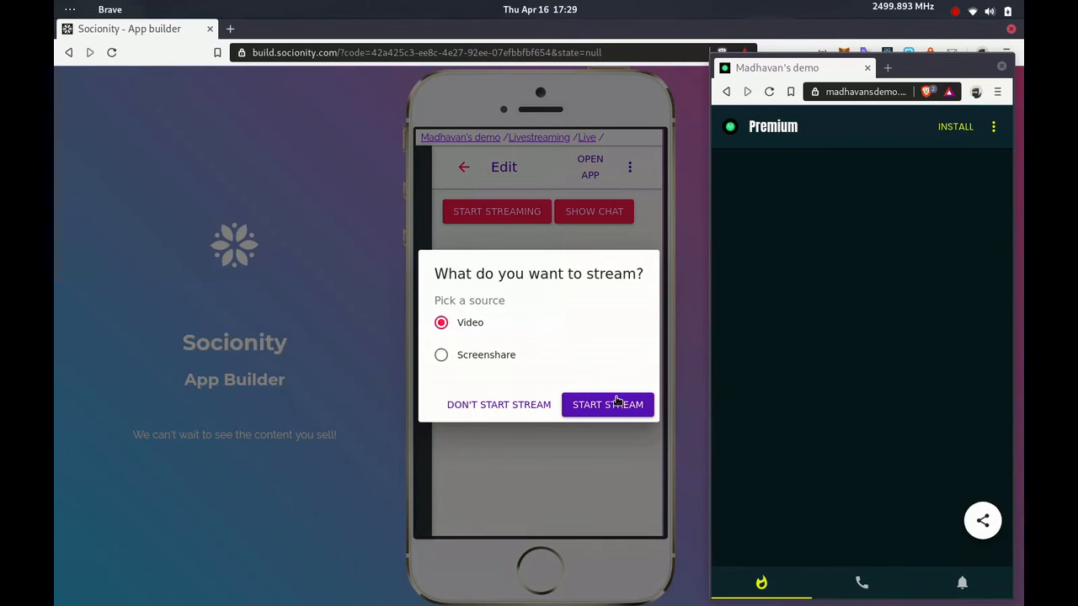
pyautogui.click(607, 405)
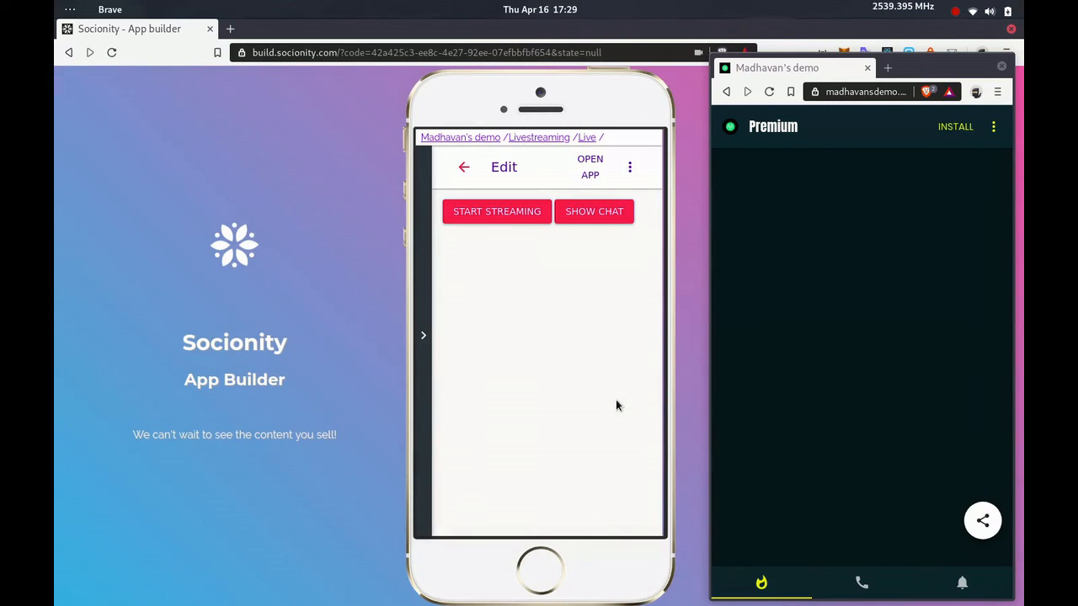
pyautogui.click(496, 211)
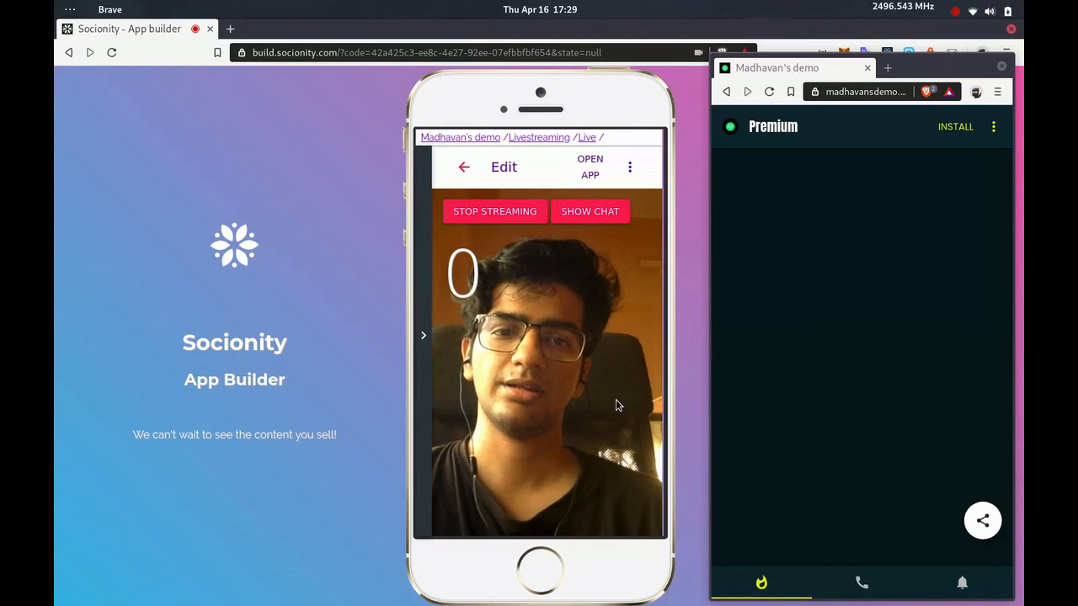